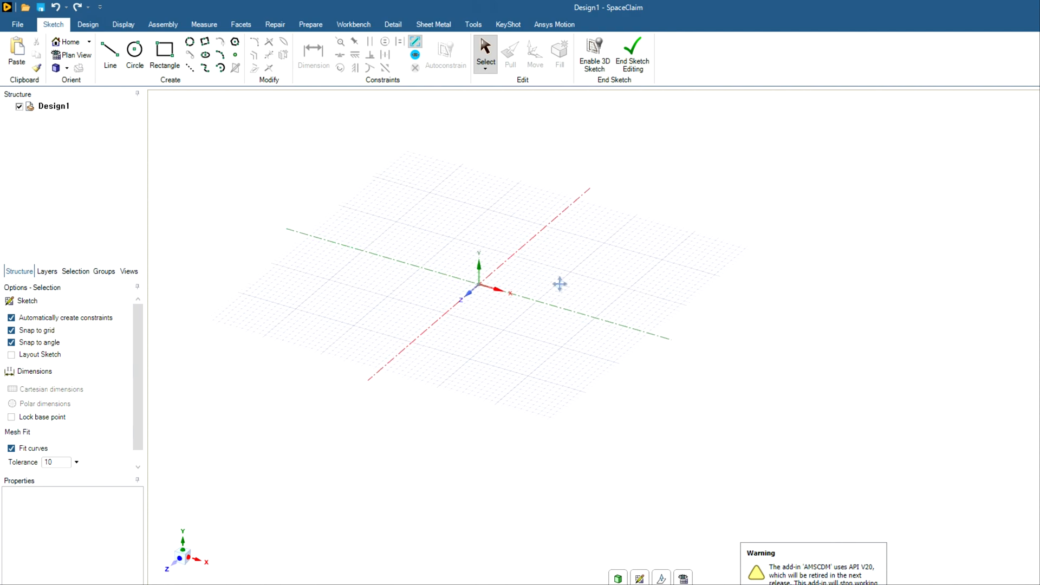
# Step: Draw a circle at the sketch origin with a 10 mm diameter
pyautogui.moveTo(560, 285); pyautogui.dragTo(537, 274)
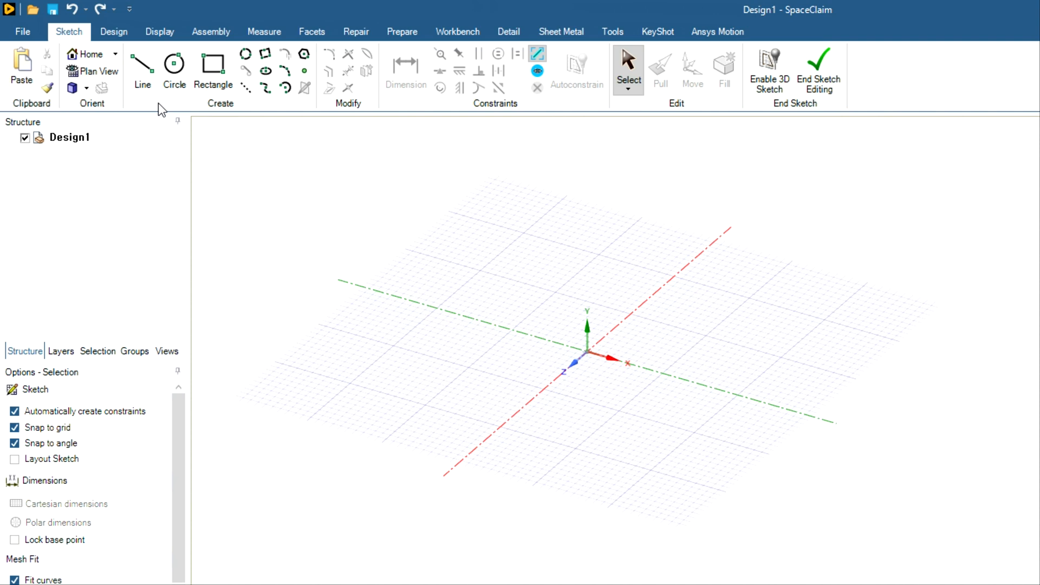
pyautogui.click(174, 65)
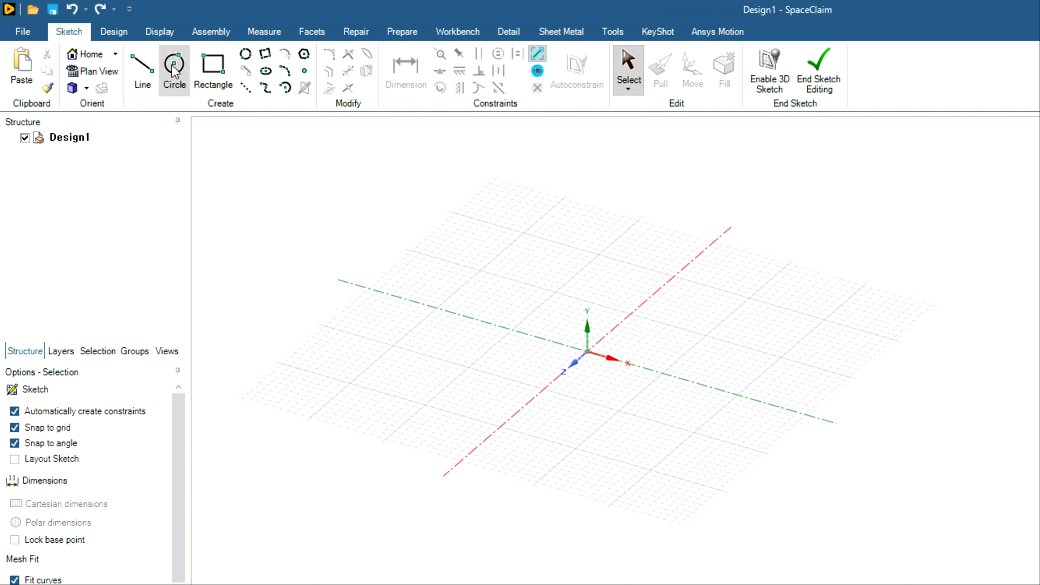
pyautogui.moveTo(174, 64)
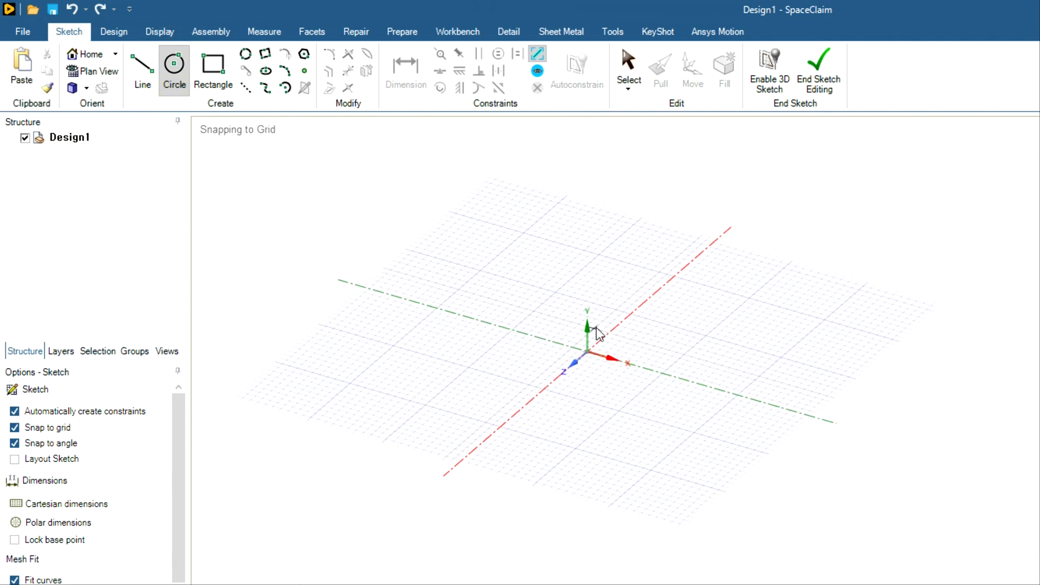
pyautogui.moveTo(547, 277)
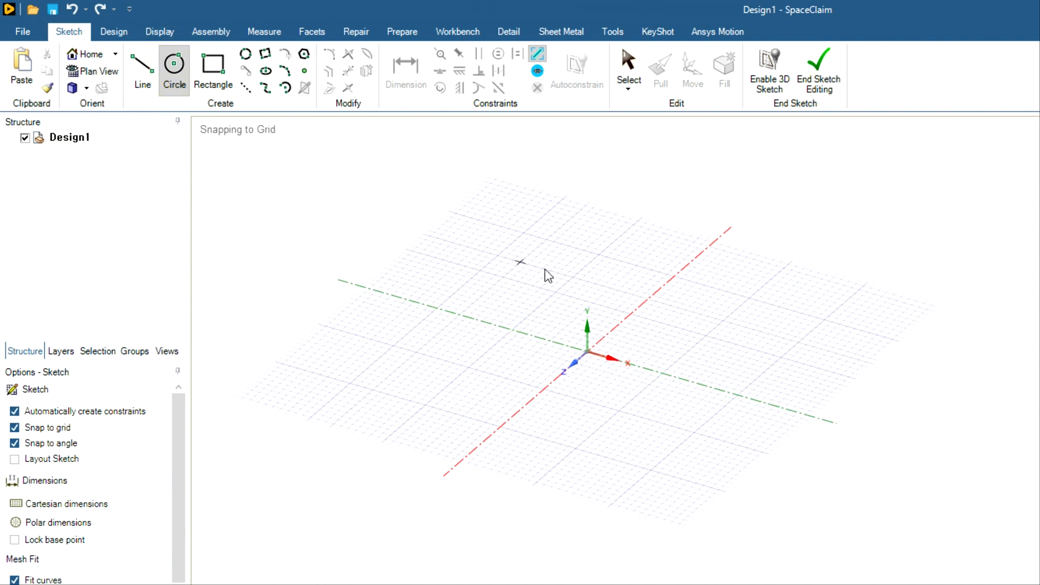
pyautogui.moveTo(590, 354)
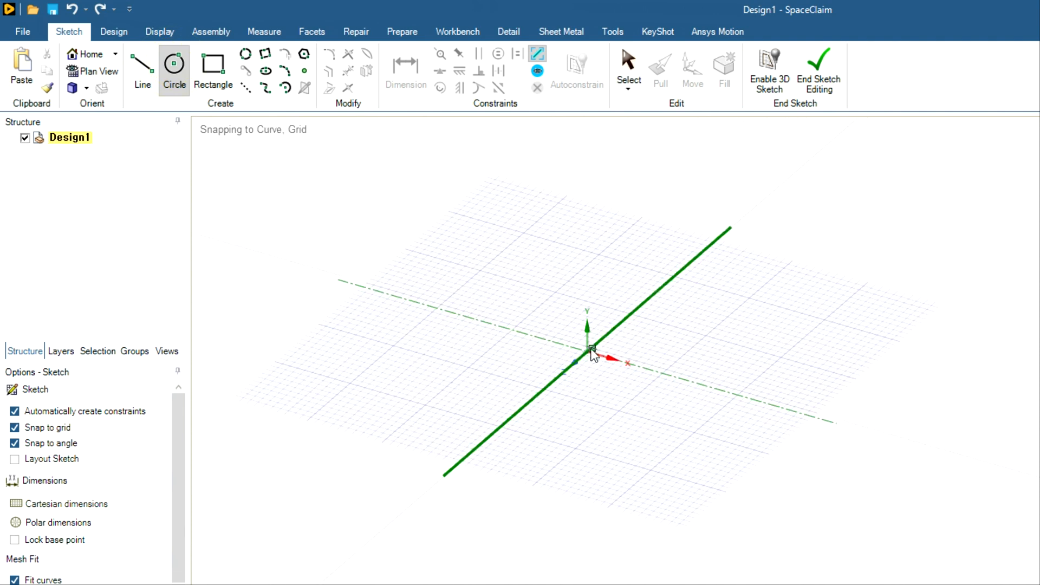
pyautogui.click(589, 351)
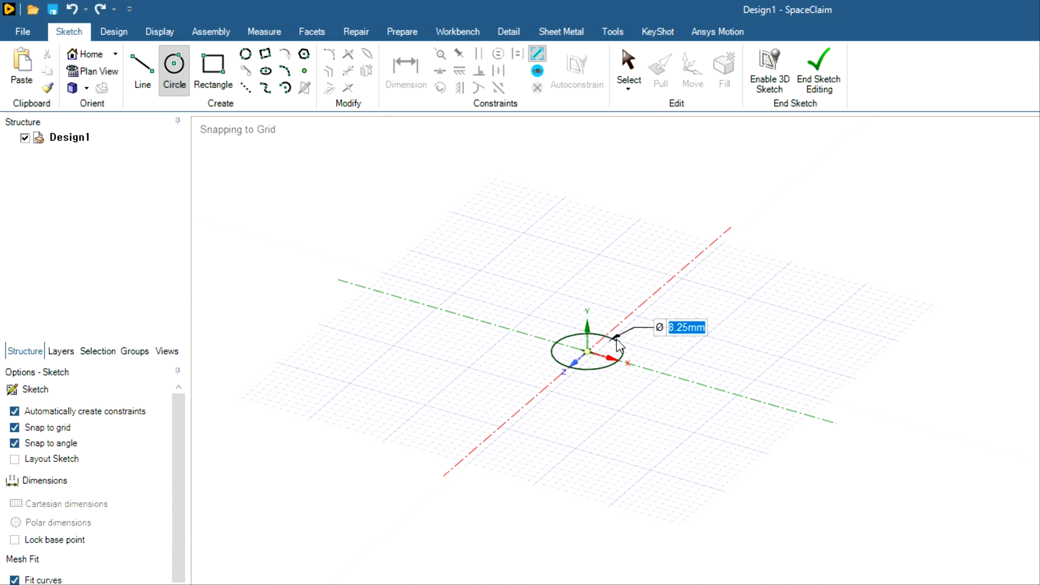
pyautogui.write('10')
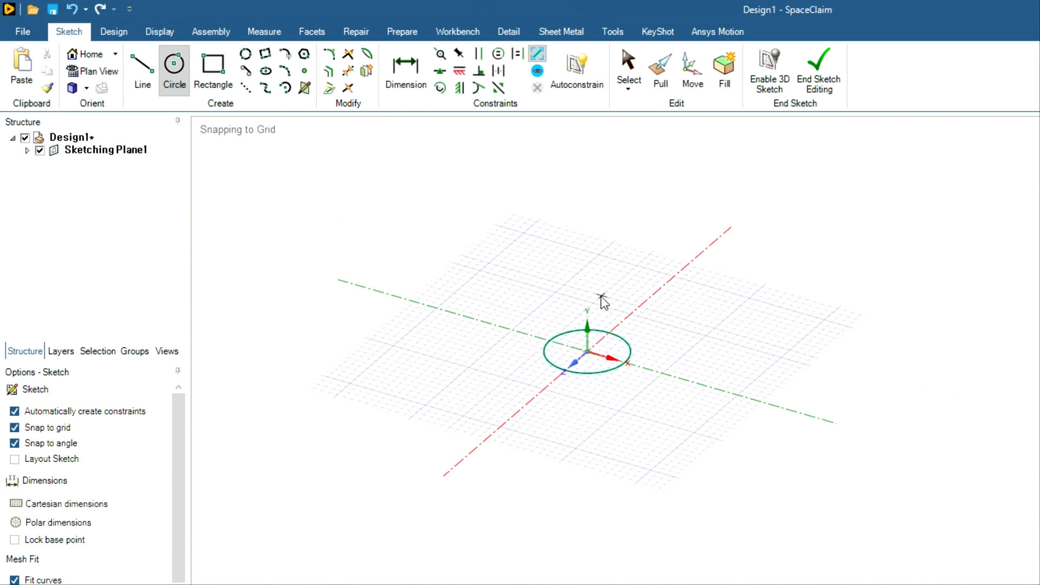
# Step: Pull the circle 30 mm upward into a solid cylinder
pyautogui.click(660, 65)
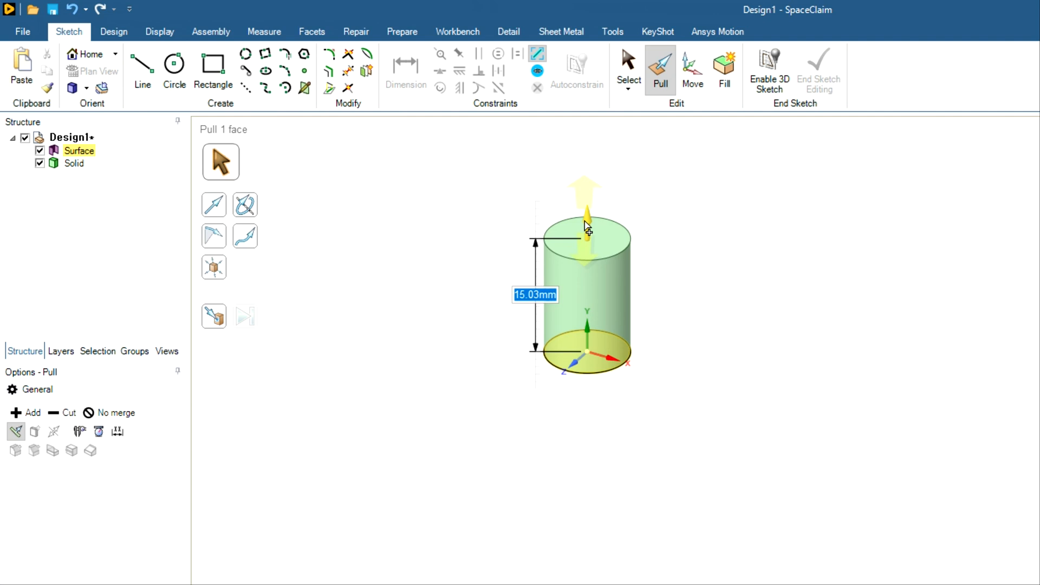
pyautogui.write('30')
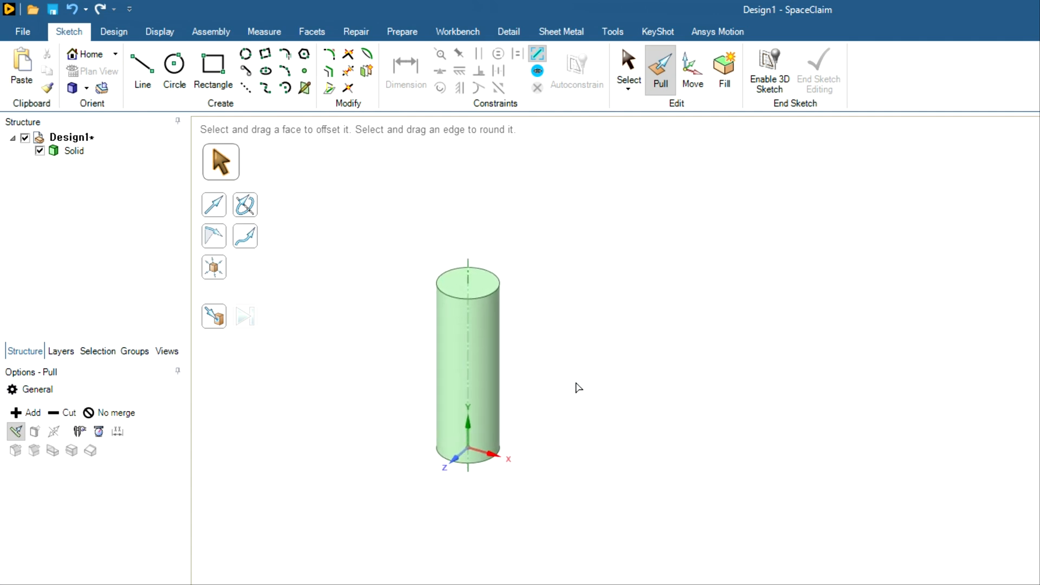
pyautogui.moveTo(616, 306)
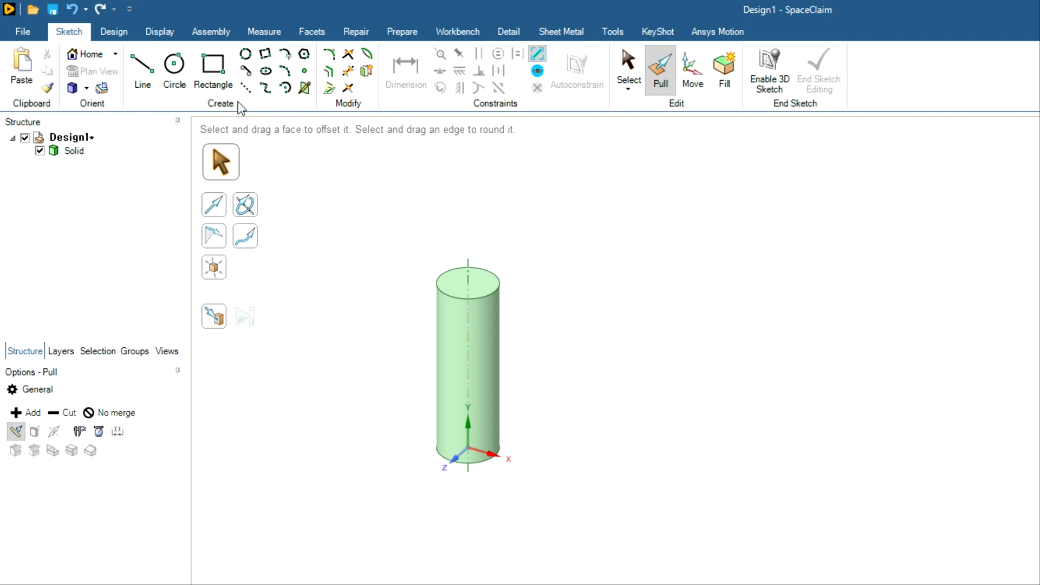
pyautogui.moveTo(251, 157)
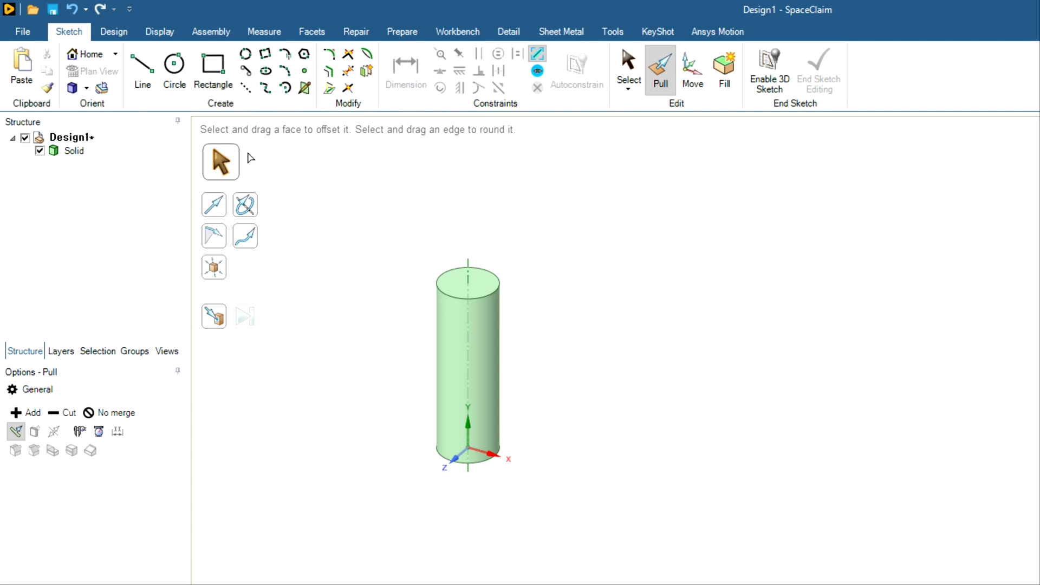
pyautogui.moveTo(214, 65)
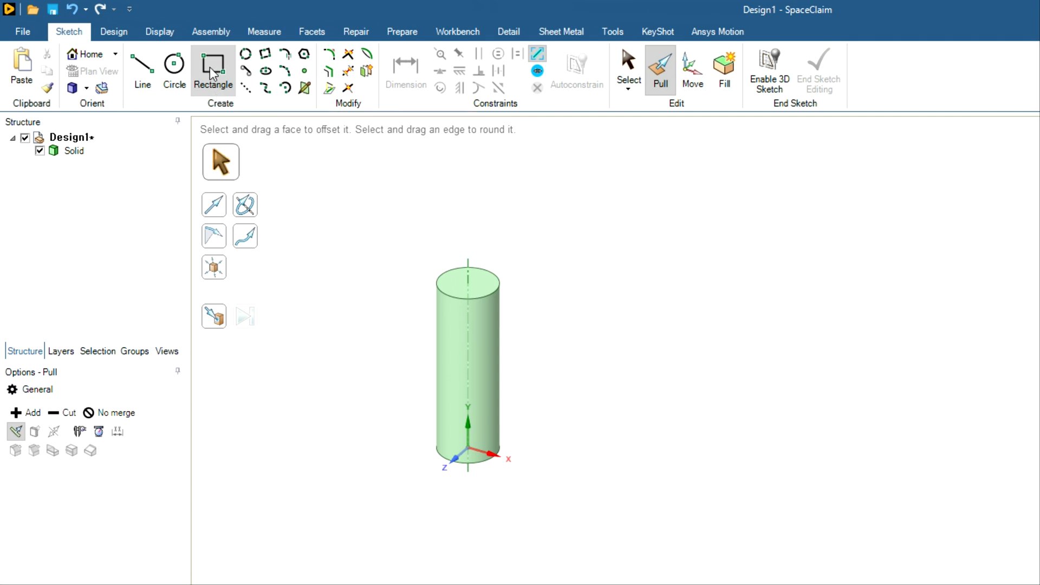
pyautogui.moveTo(213, 67)
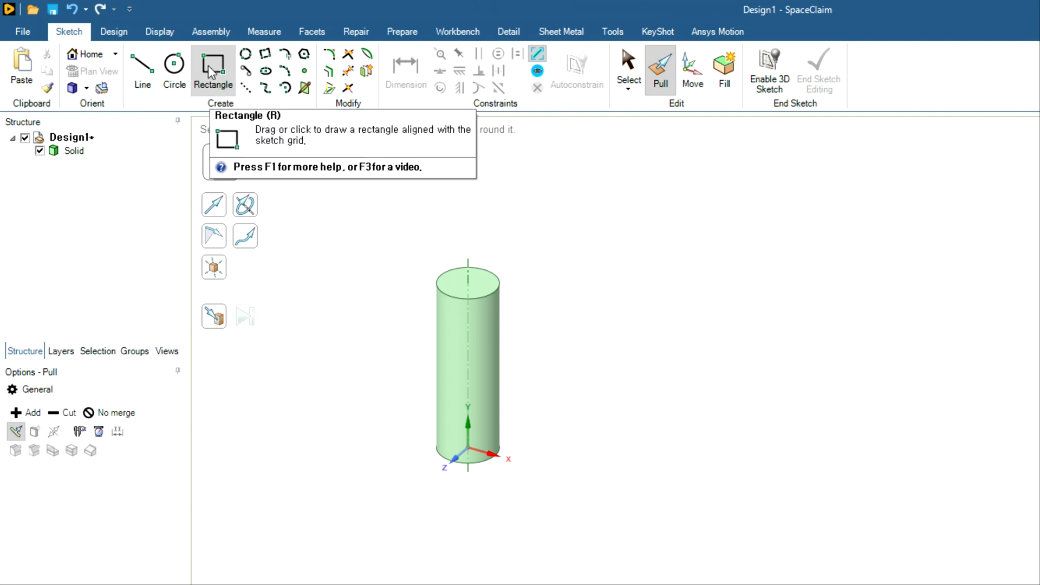
# Step: Start a rectangle sketch on the cylinder's top face
pyautogui.click(467, 287)
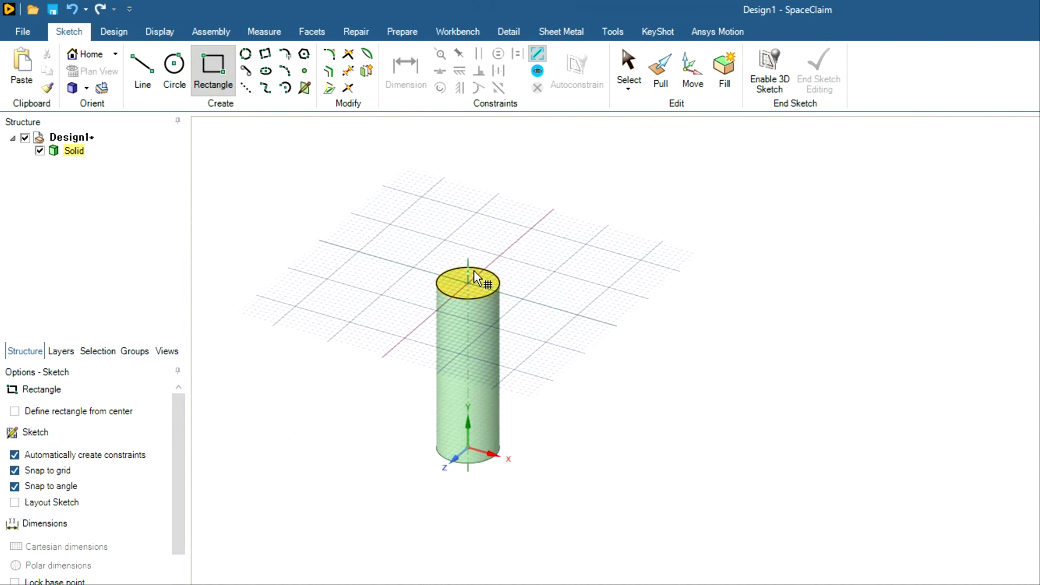
pyautogui.moveTo(463, 288)
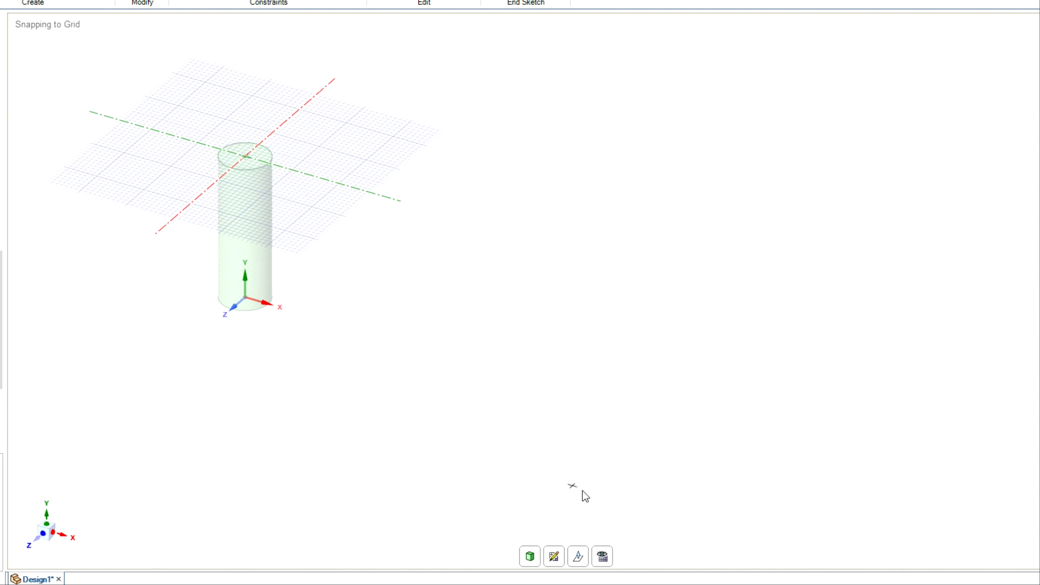
pyautogui.moveTo(580, 561)
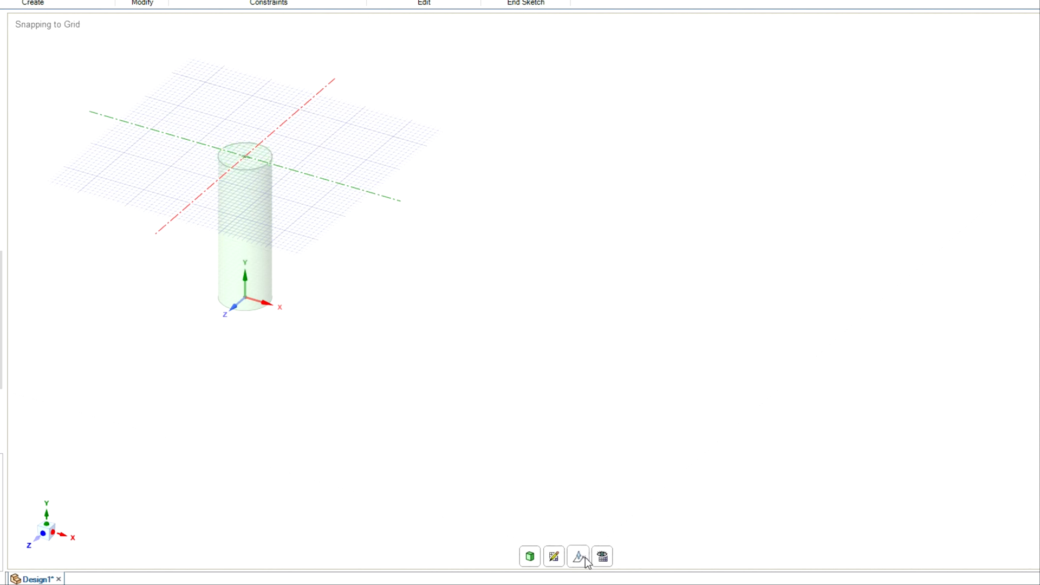
pyautogui.moveTo(578, 557)
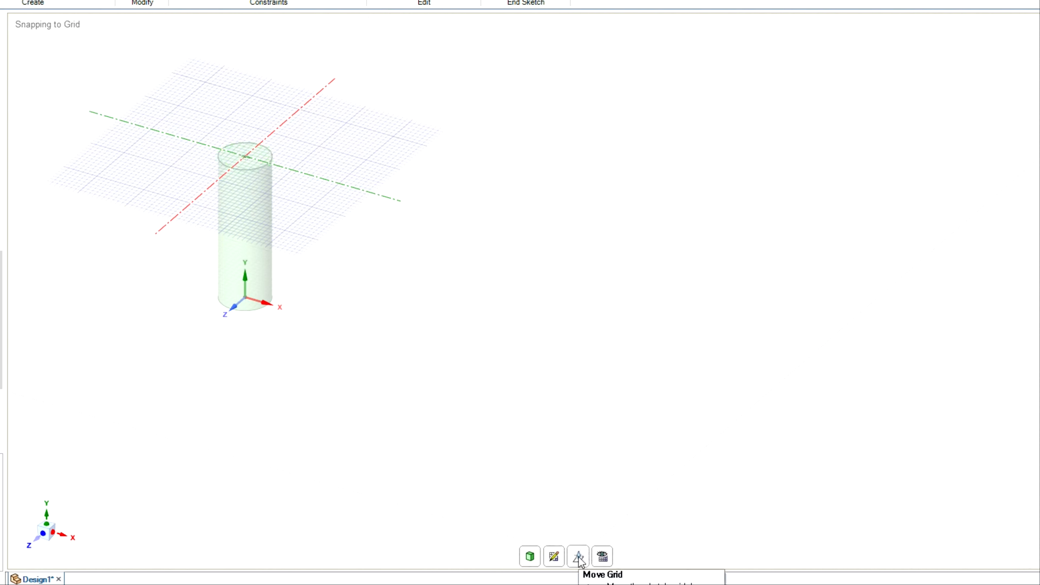
# Step: Move the sketch grid 3 mm up off the cylinder's top face
pyautogui.click(578, 556)
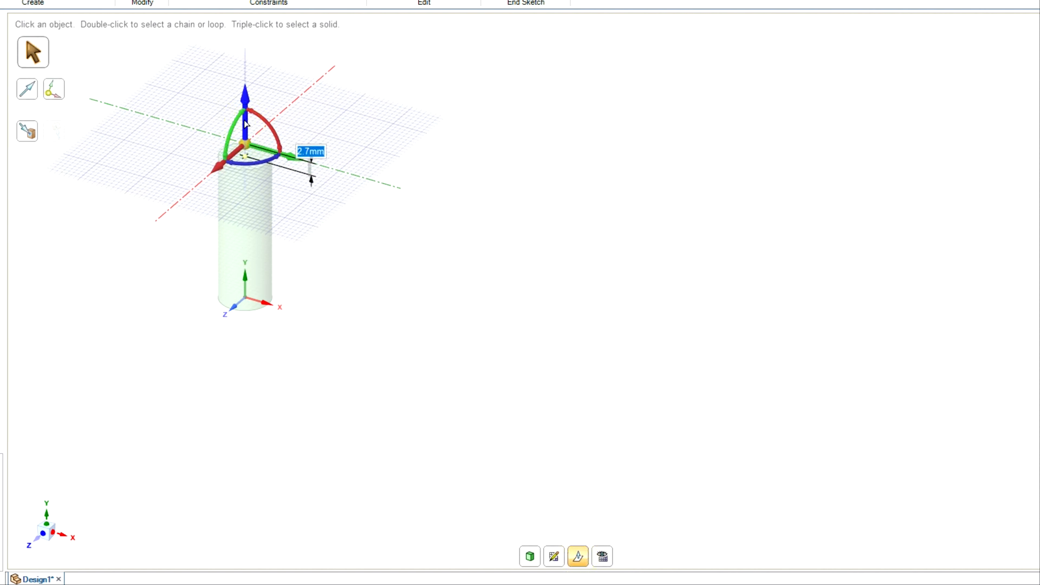
pyautogui.write('3')
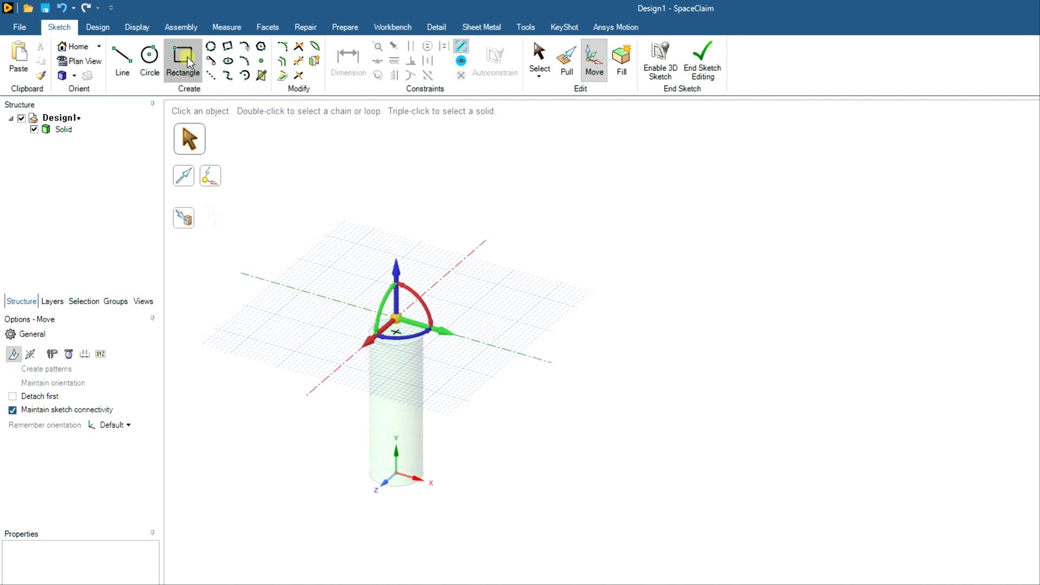
# Step: Draw a centre-defined rectangle over the cylinder's axis with a 30 mm side
pyautogui.click(183, 56)
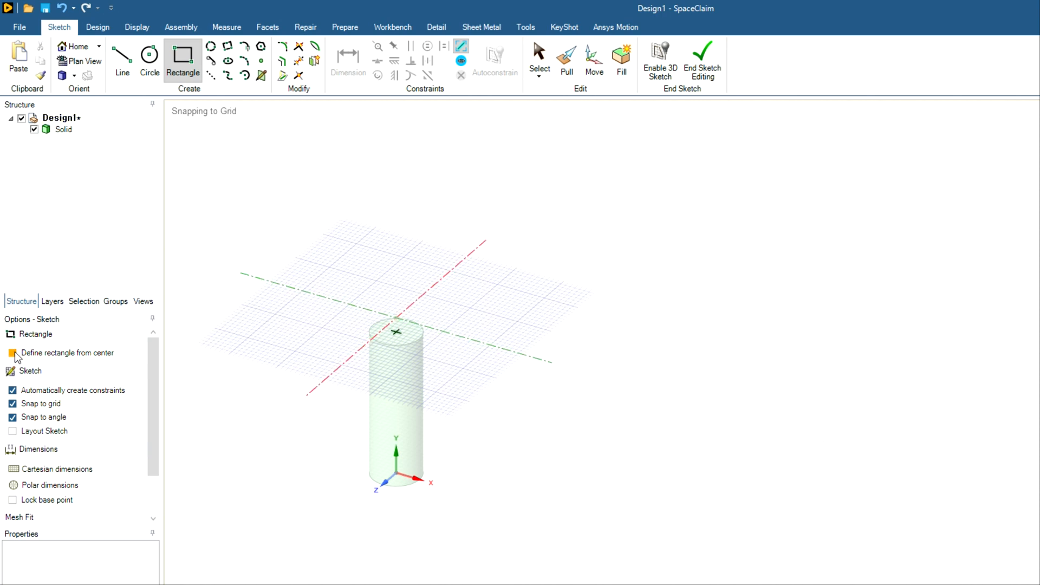
pyautogui.click(12, 352)
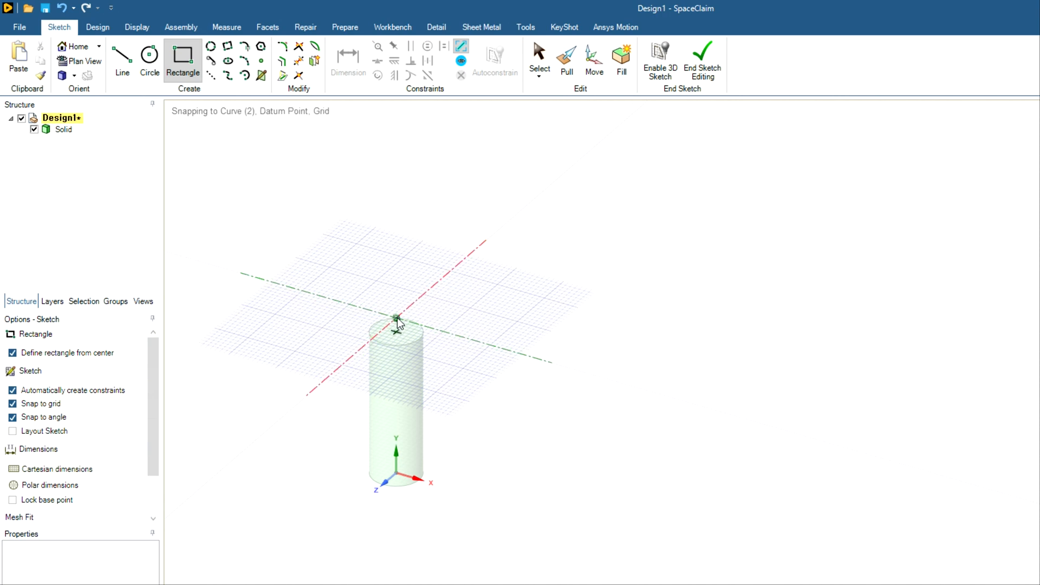
pyautogui.moveTo(396, 322); pyautogui.dragTo(501, 290)
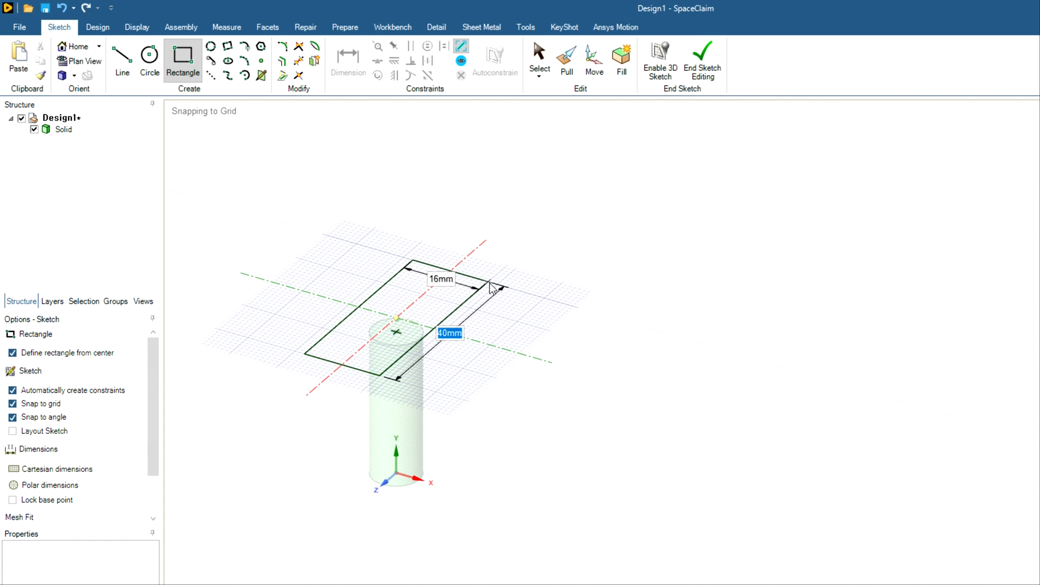
pyautogui.write('30')
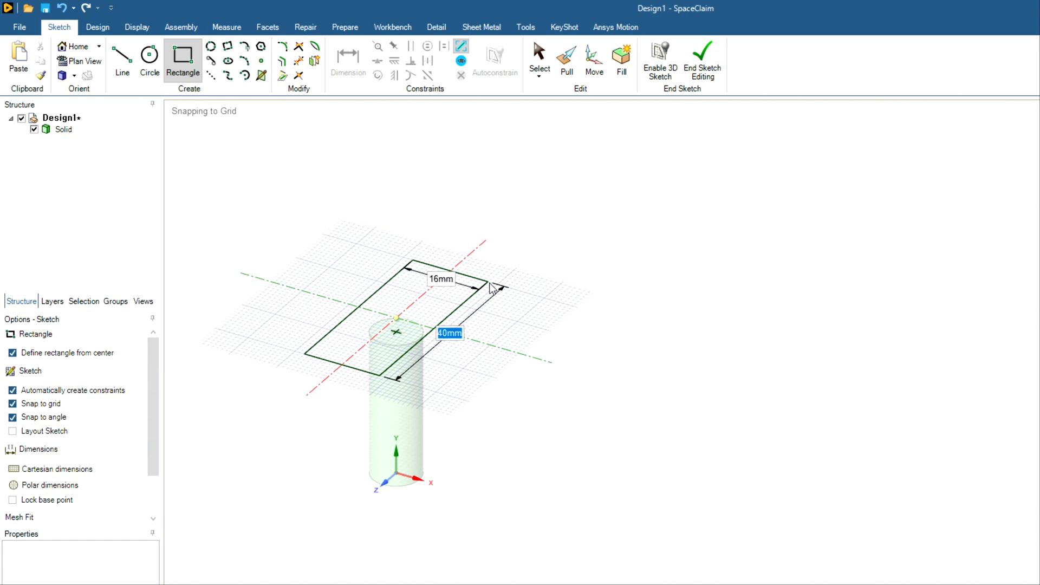
pyautogui.moveTo(494, 289); pyautogui.dragTo(478, 302)
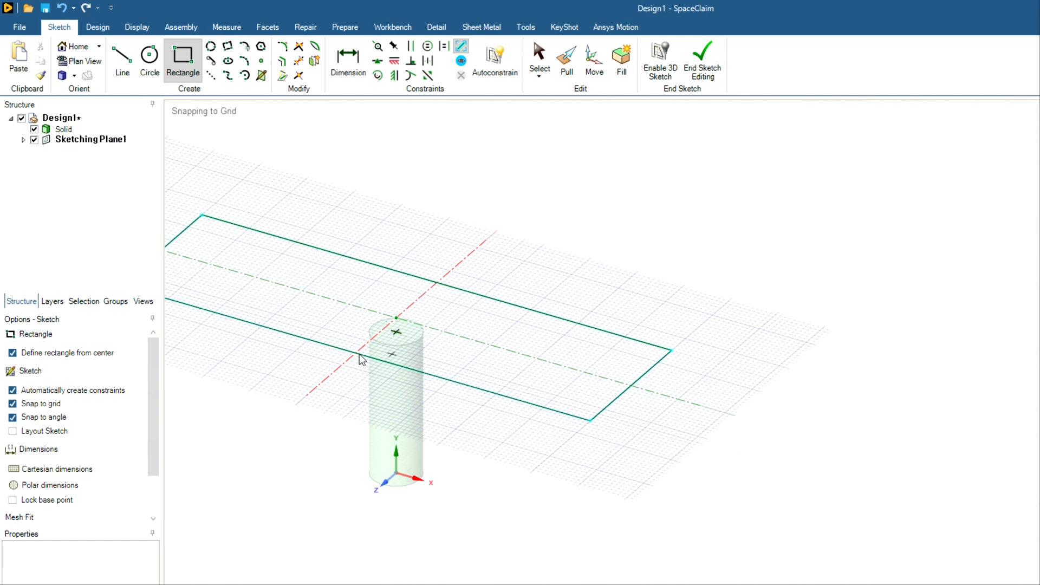
pyautogui.moveTo(419, 187)
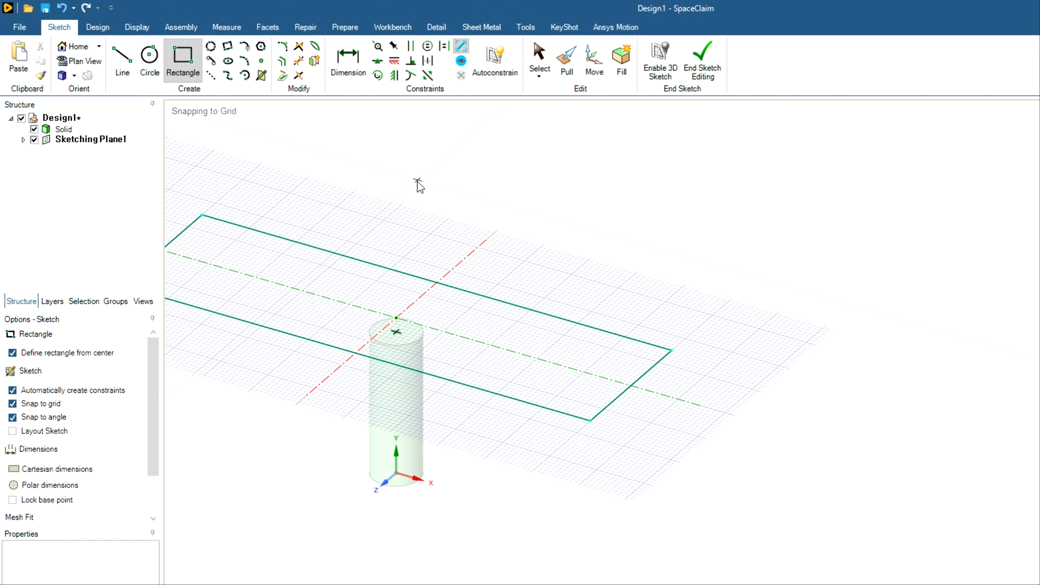
pyautogui.moveTo(359, 419)
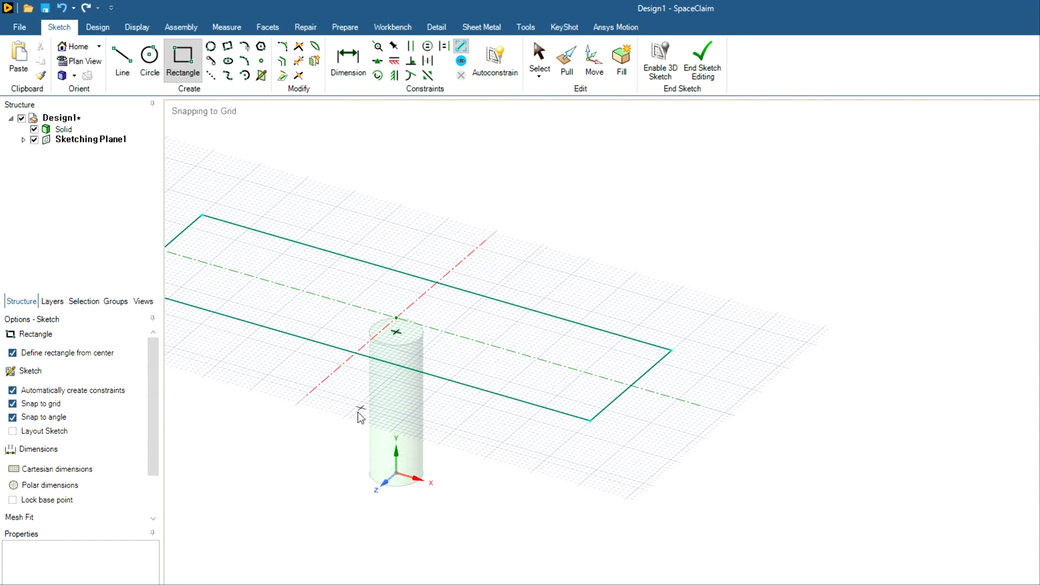
pyautogui.moveTo(537, 116)
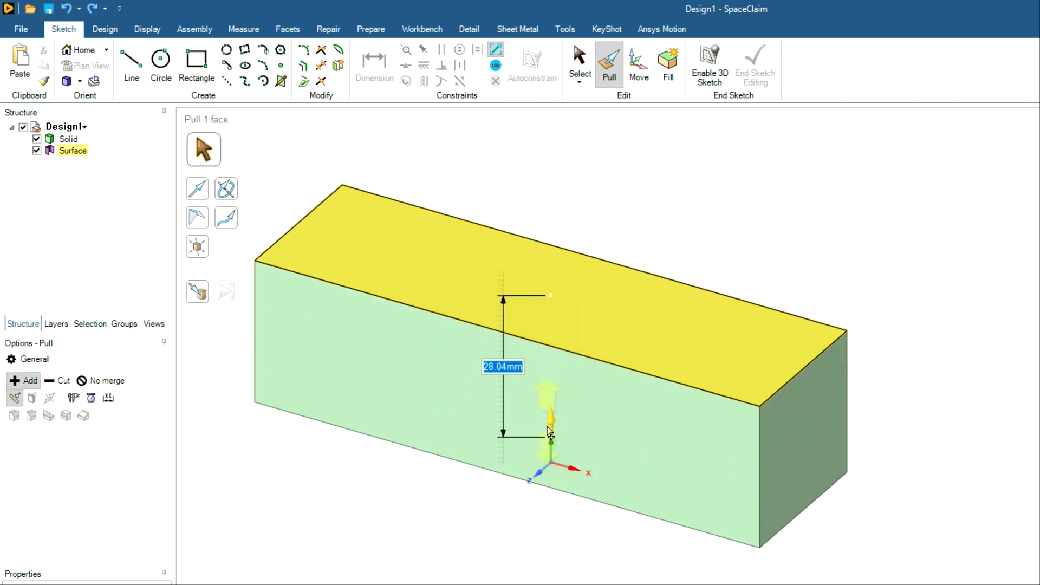
# Step: Extrude the rectangle into a block about 28 mm thick
pyautogui.moveTo(547, 431); pyautogui.dragTo(553, 474)
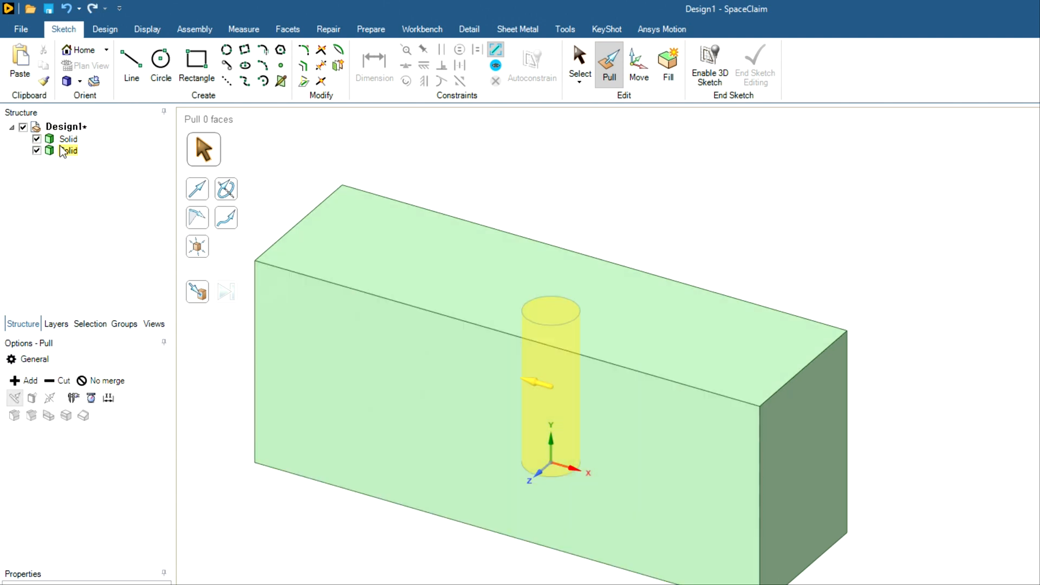
# Step: Rename the first Solid to Cylinder and the second to Outer_part in the Structure tree
pyautogui.click(67, 139)
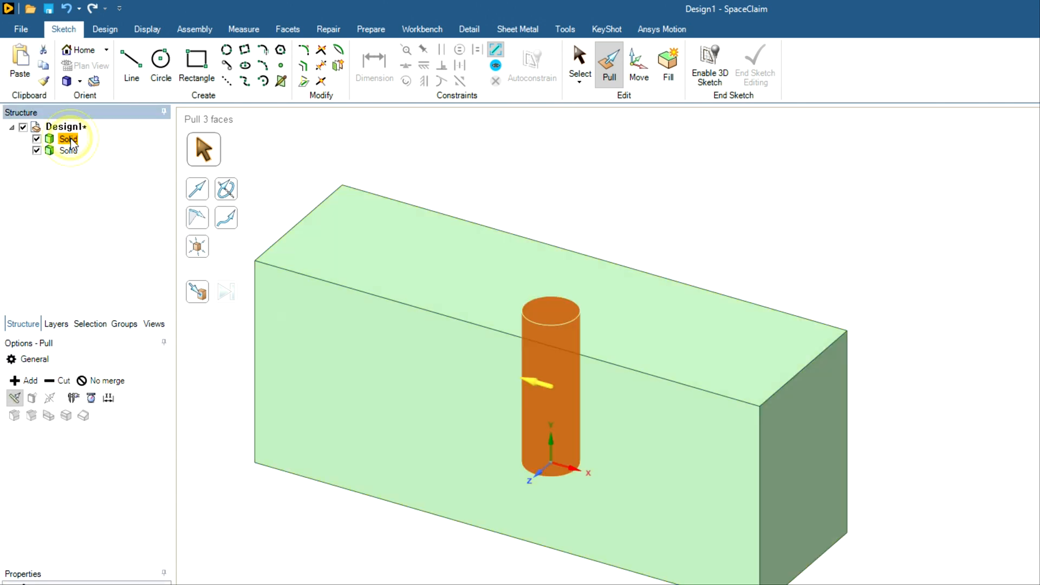
pyautogui.doubleClick(67, 138)
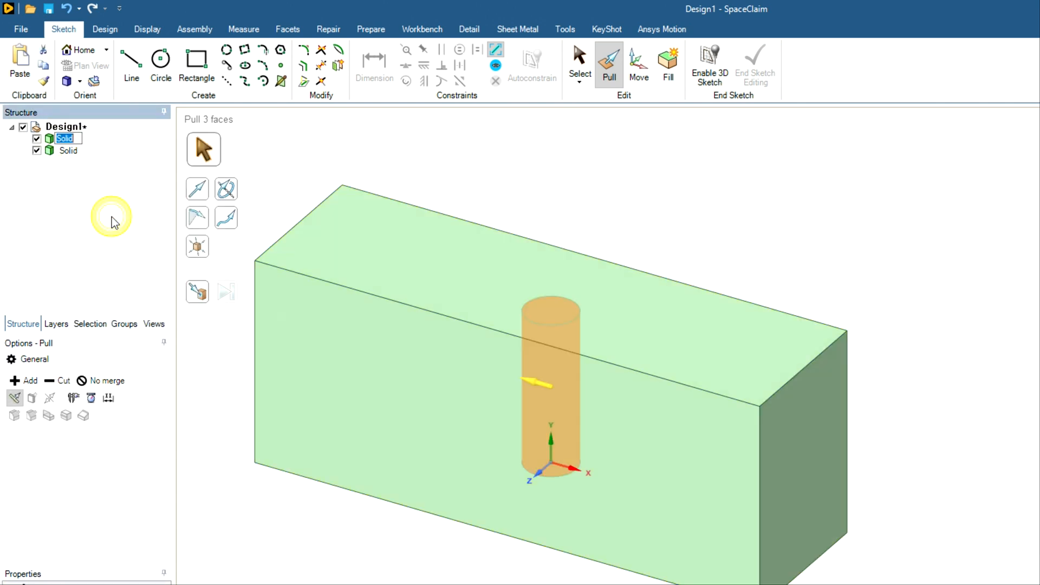
pyautogui.write('Cylinder')
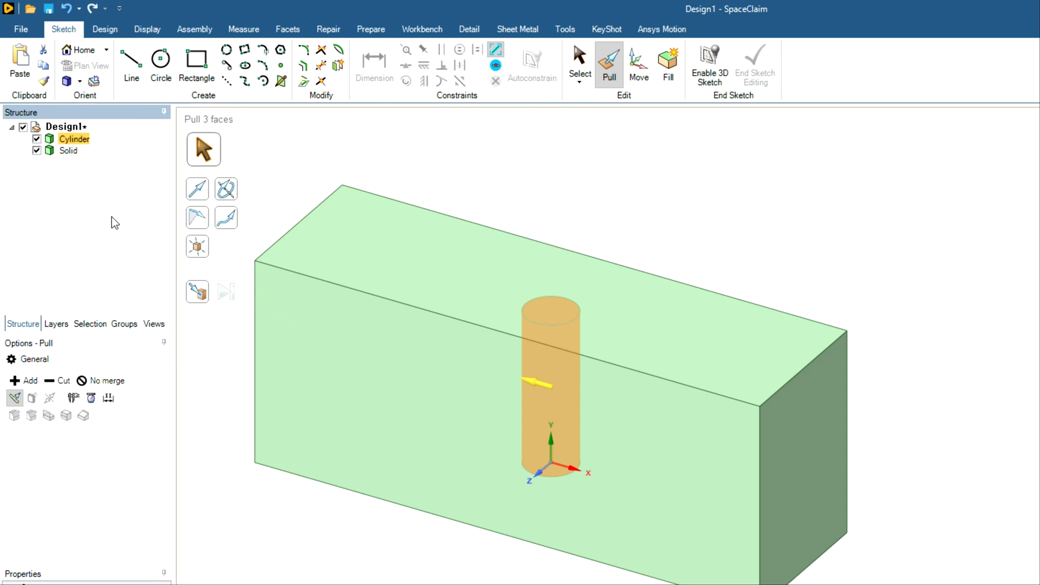
pyautogui.click(67, 151)
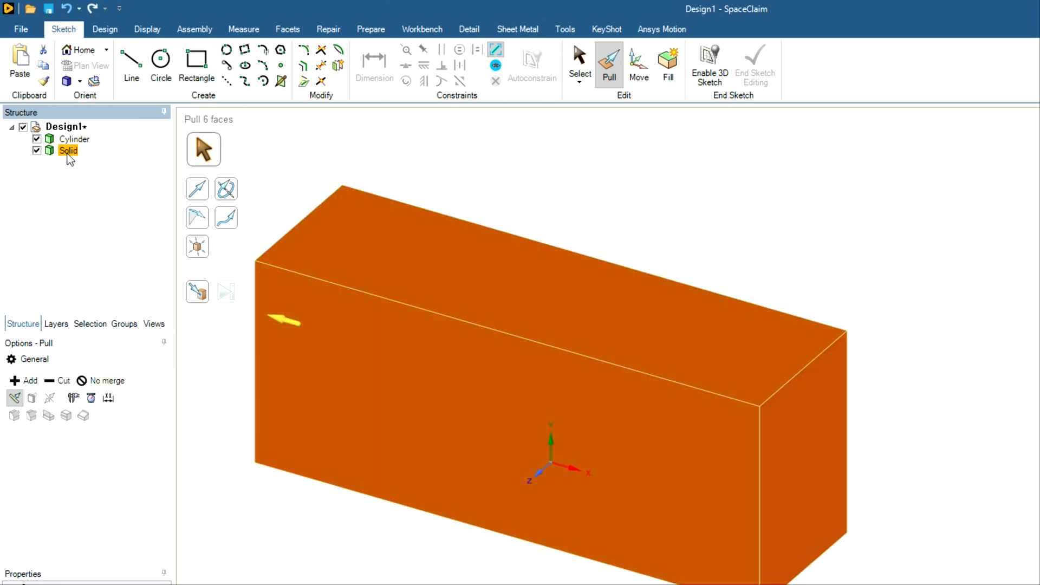
pyautogui.rightClick(67, 150)
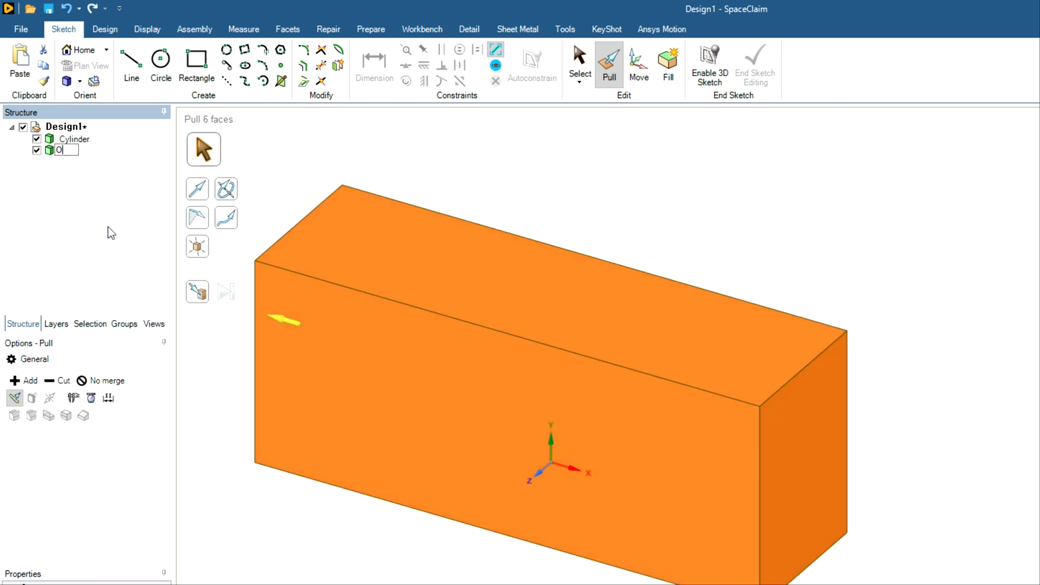
pyautogui.write('Outer_part')
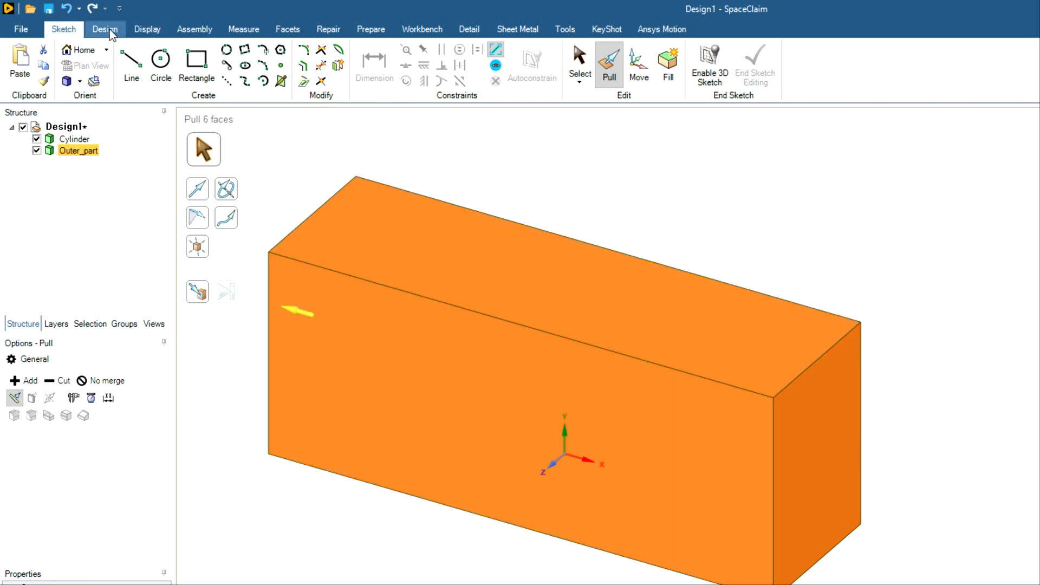
# Step: Switch to the Design tools and return to Select with nothing selected
pyautogui.click(105, 29)
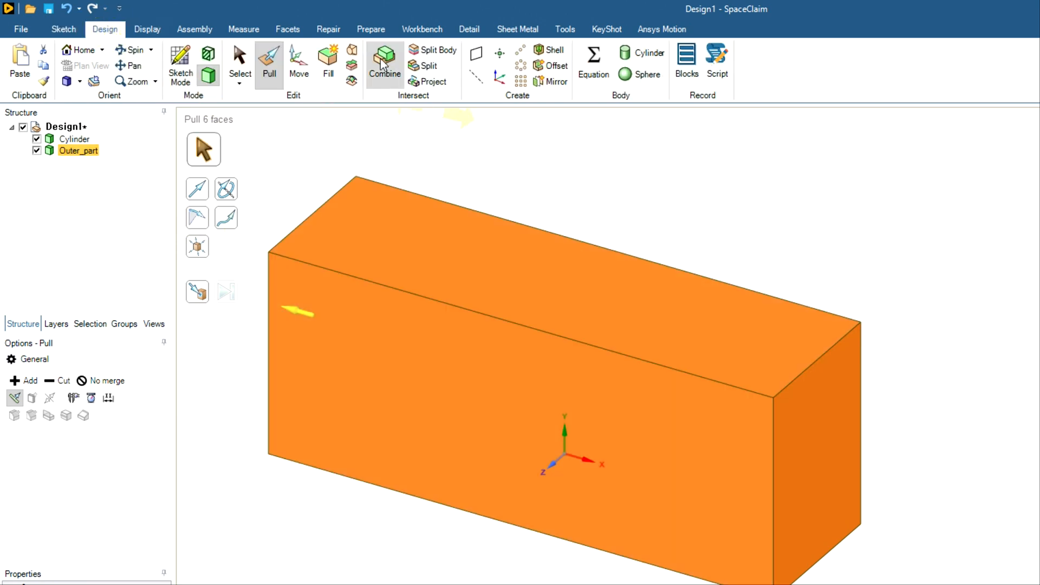
pyautogui.moveTo(384, 60)
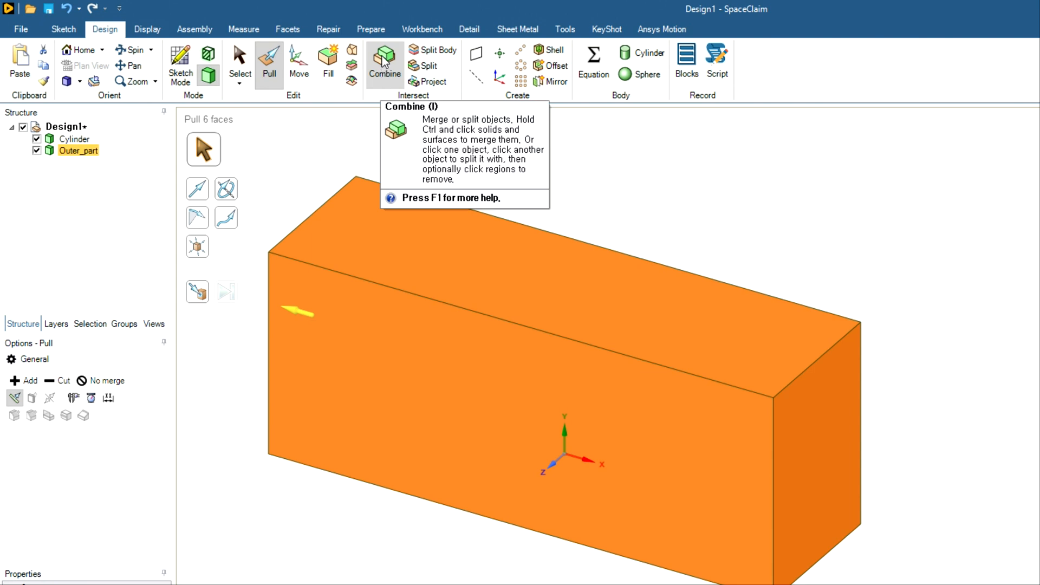
pyautogui.click(385, 60)
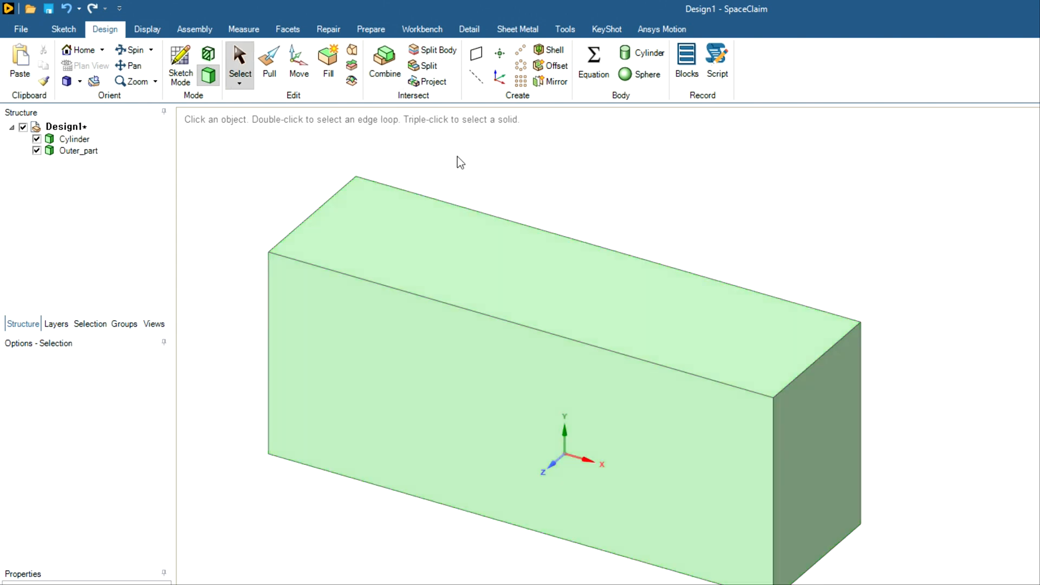
pyautogui.moveTo(385, 148)
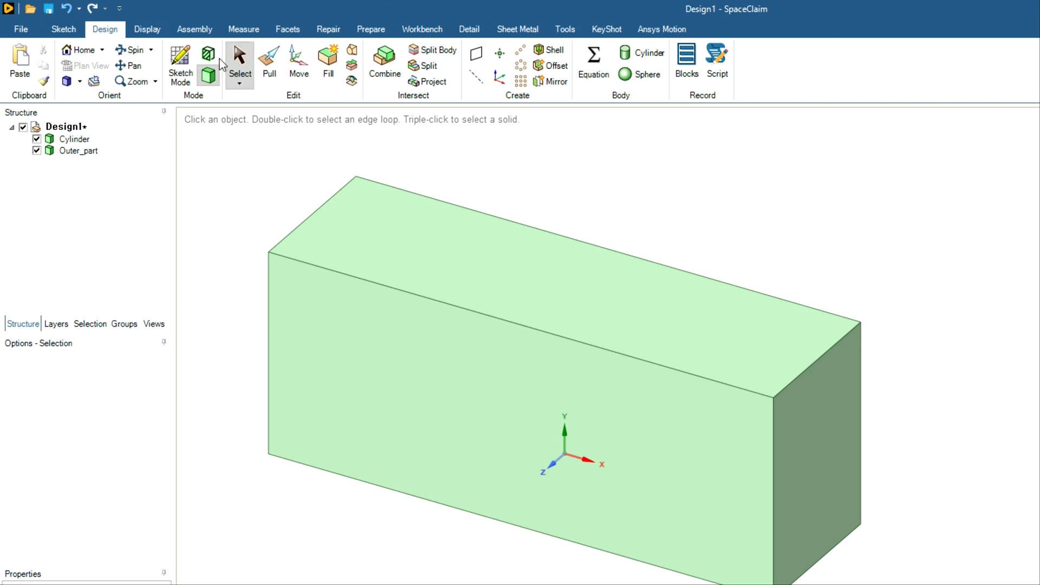
pyautogui.moveTo(207, 56)
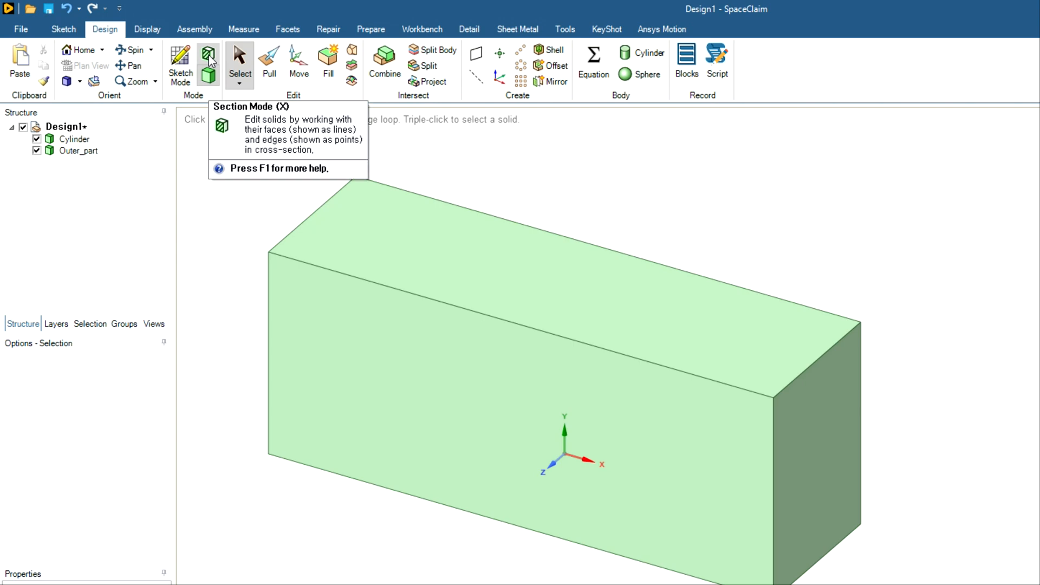
# Step: Turn on Section Mode to view the block and cylinder in cross-section
pyautogui.click(180, 61)
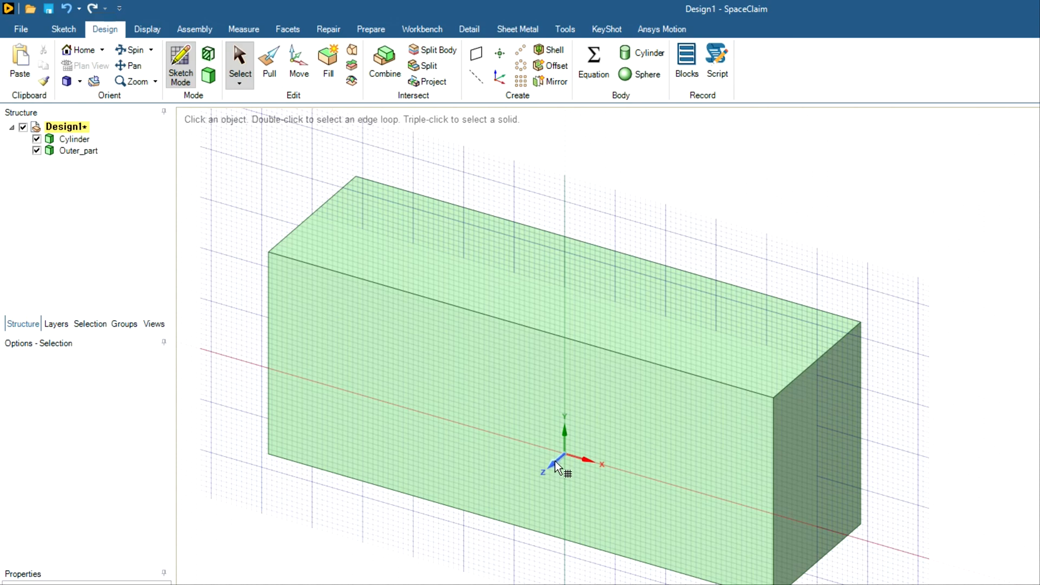
pyautogui.moveTo(559, 480)
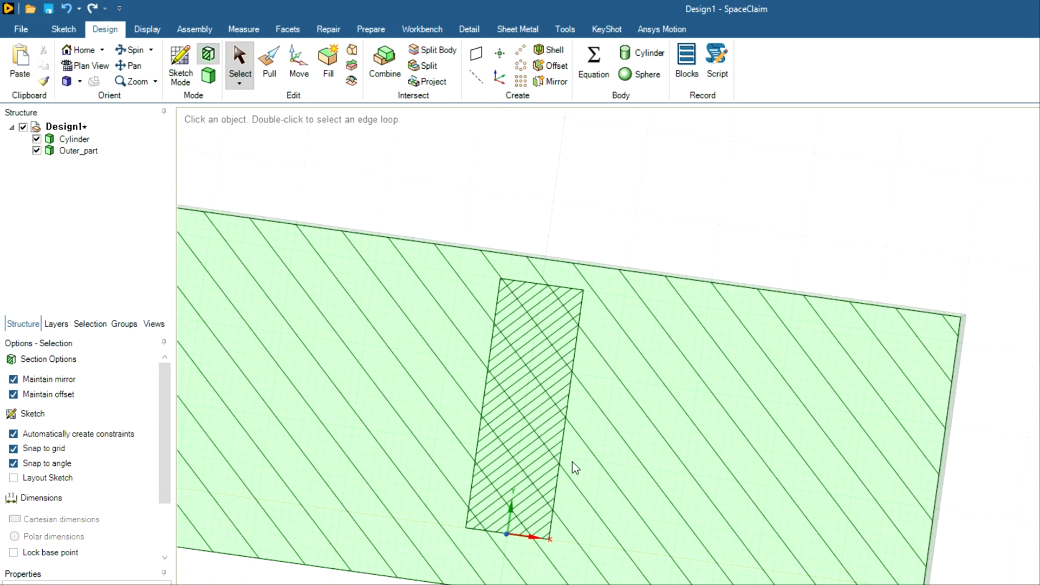
pyautogui.moveTo(552, 484)
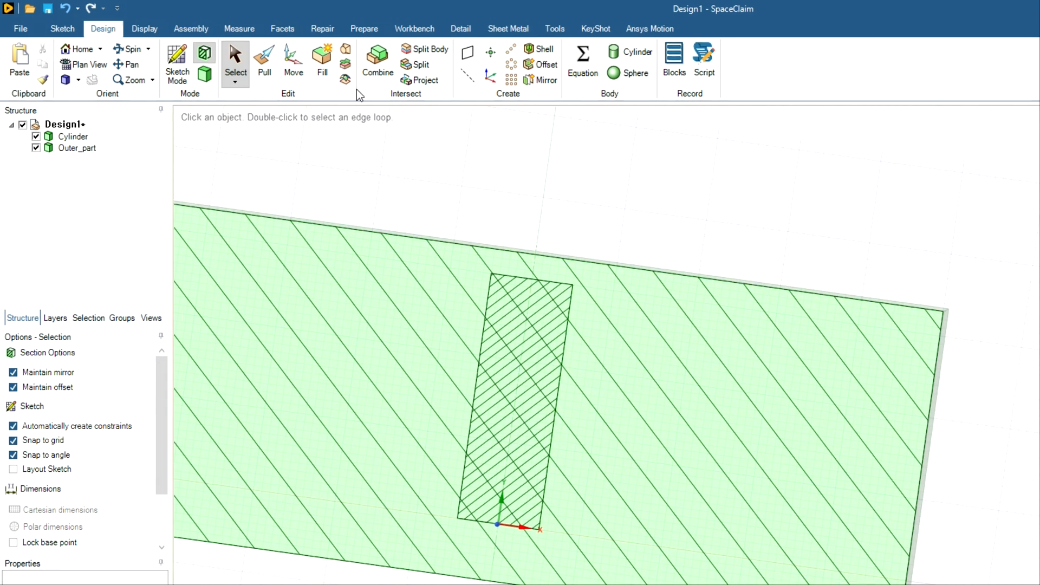
pyautogui.moveTo(378, 59)
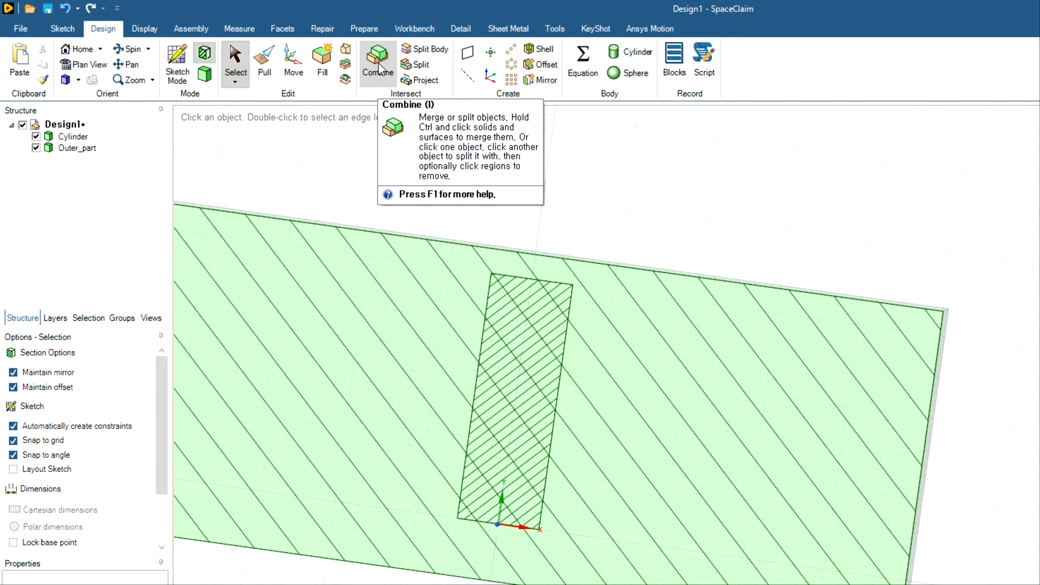
# Step: Combine the overlapping bodies, then inspect the Cylinder, Outer_part and Solid bodies
pyautogui.click(377, 60)
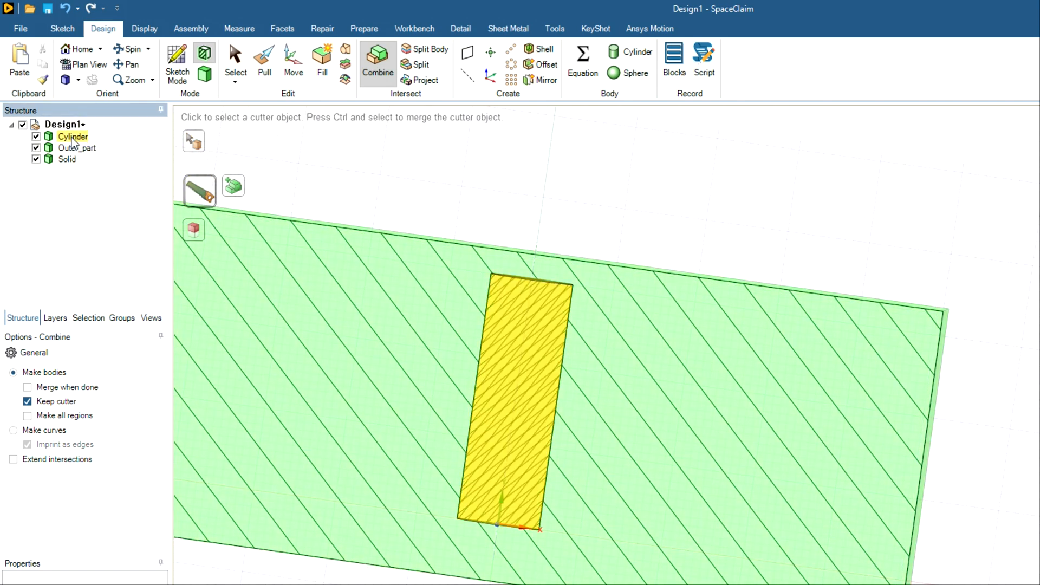
pyautogui.click(66, 158)
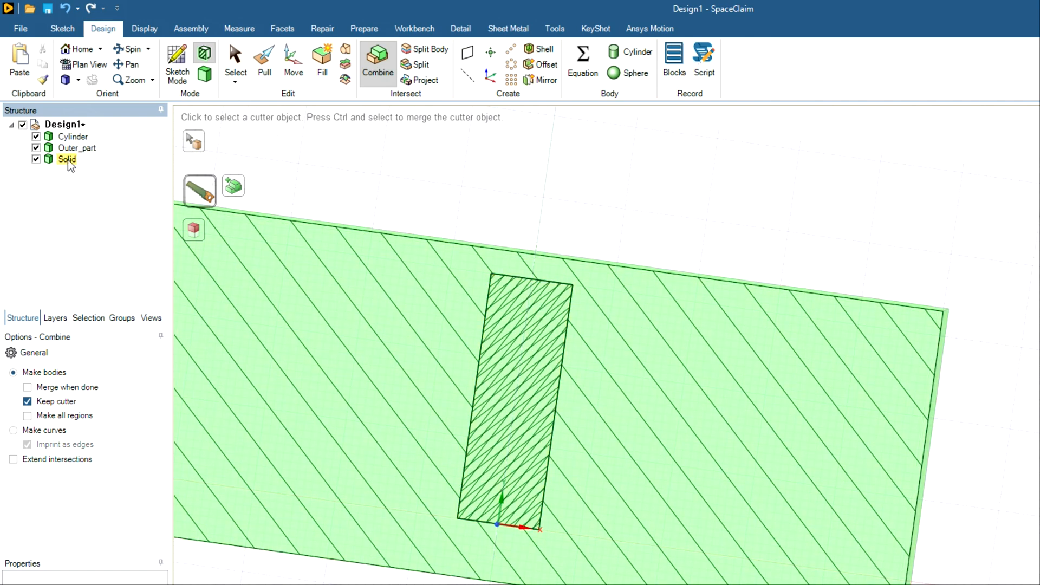
pyautogui.click(72, 137)
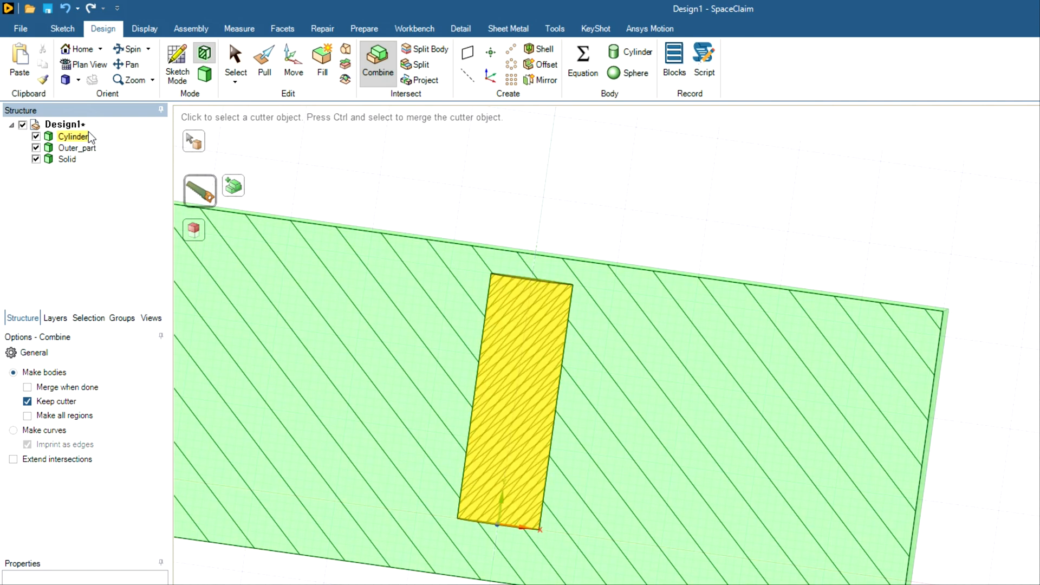
pyautogui.click(76, 147)
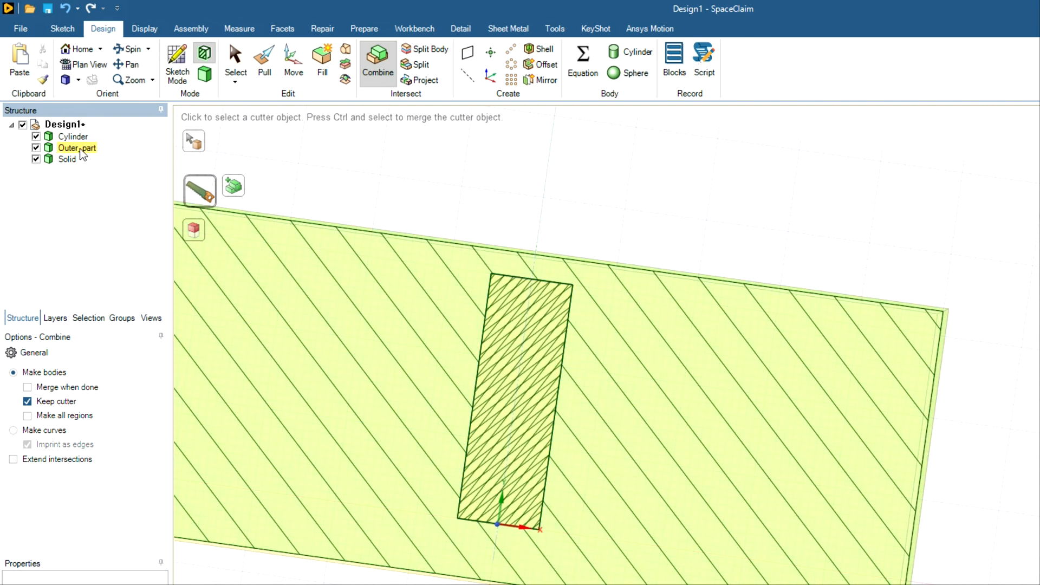
pyautogui.click(66, 160)
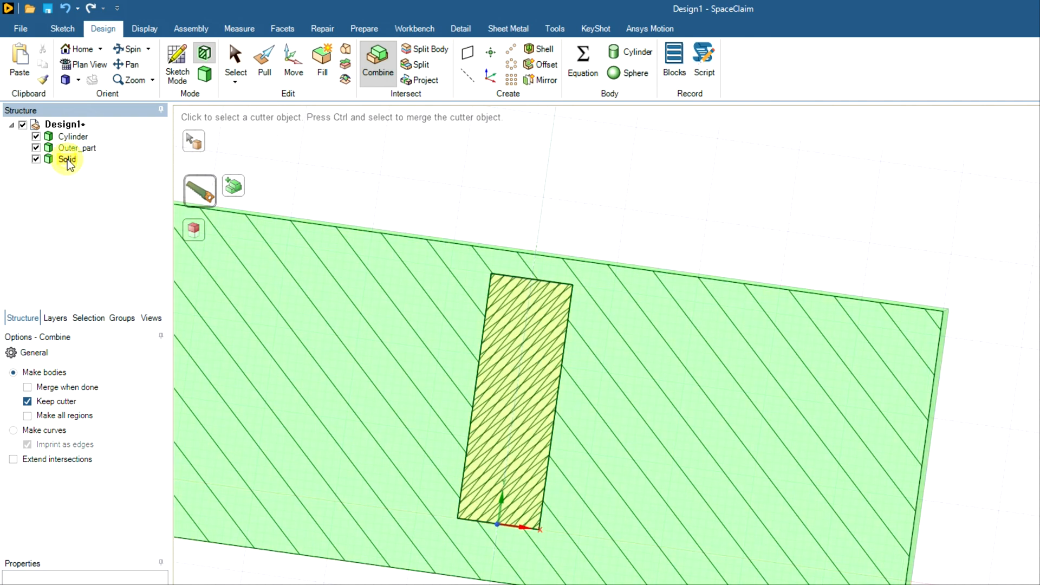
pyautogui.click(67, 159)
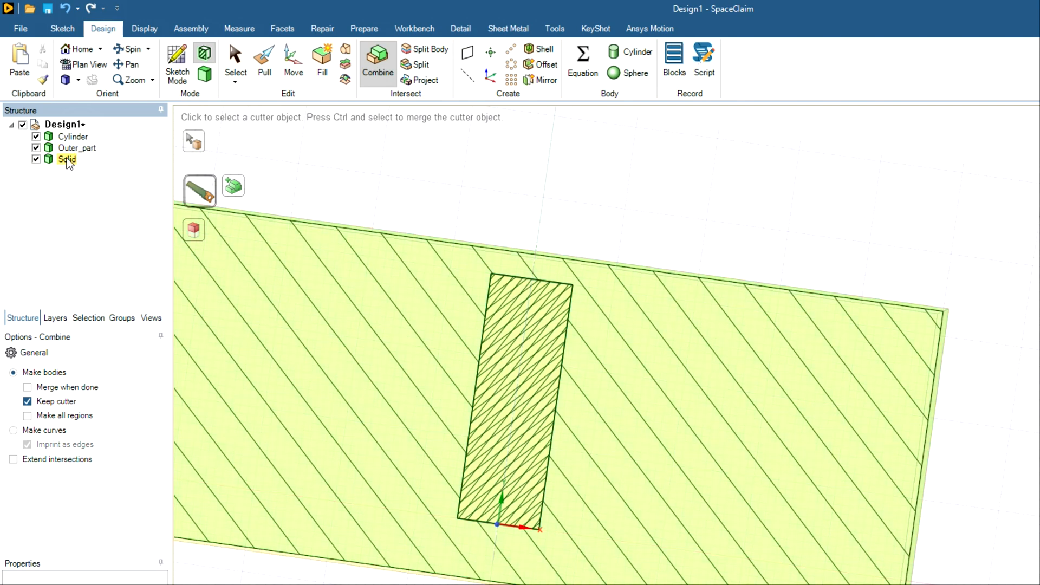
# Step: Delete the overlapping Solid body and toggle Outer_part's visibility checkbox, leaving only Cylinder visible
pyautogui.rightClick(65, 159)
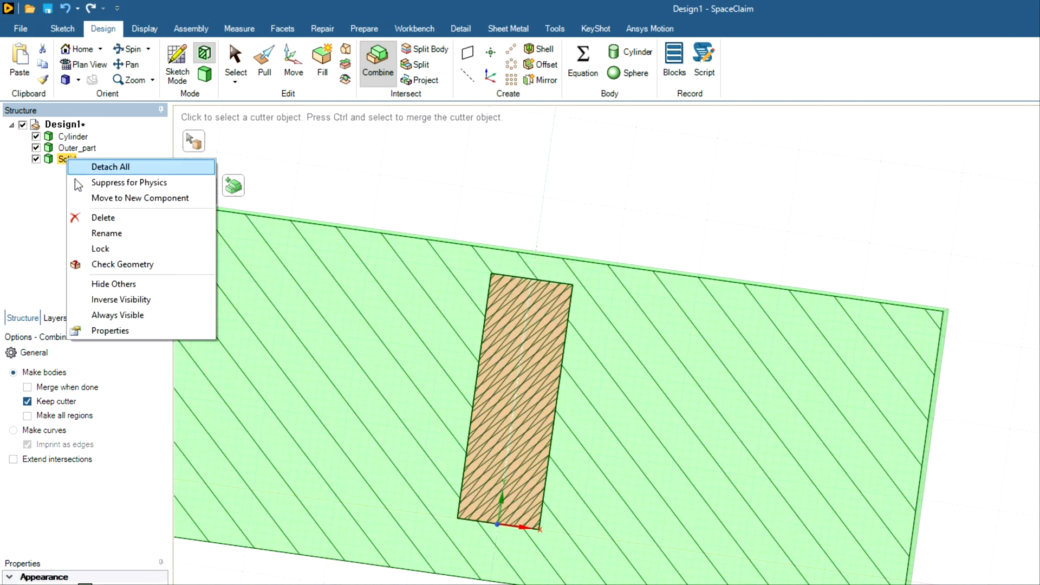
pyautogui.click(103, 218)
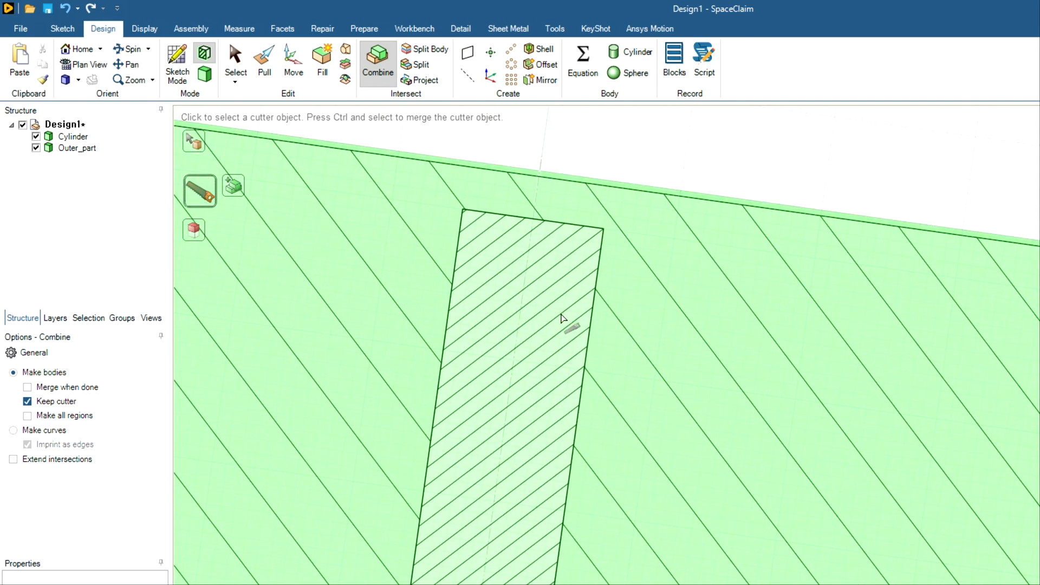
pyautogui.moveTo(38, 162)
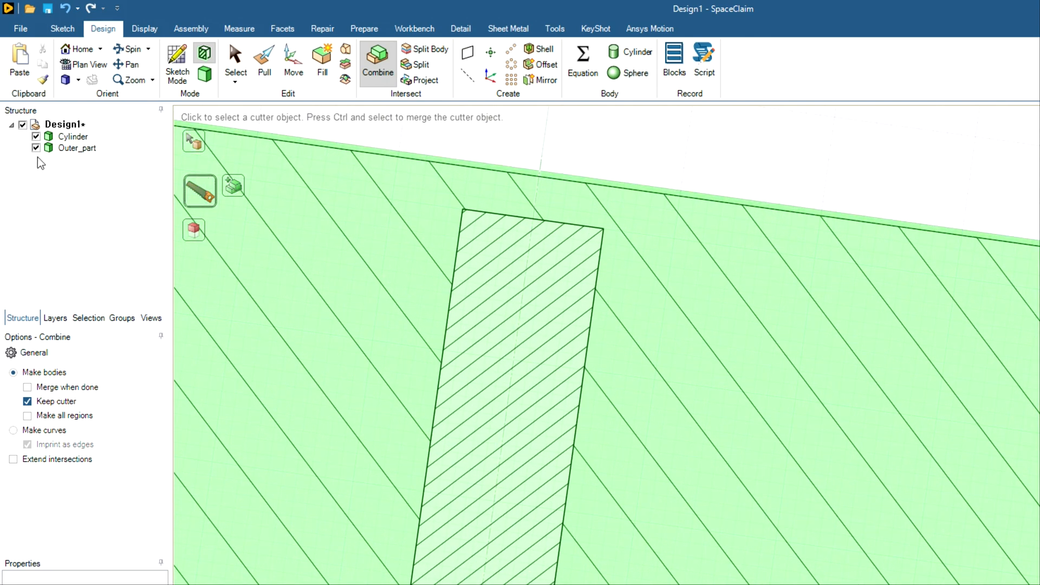
pyautogui.click(37, 148)
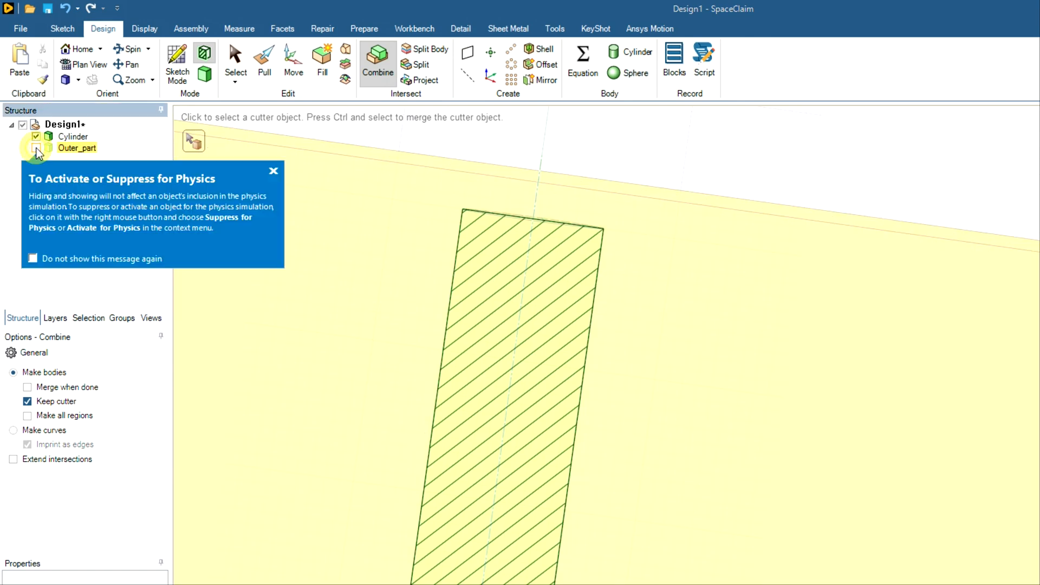
pyautogui.click(37, 148)
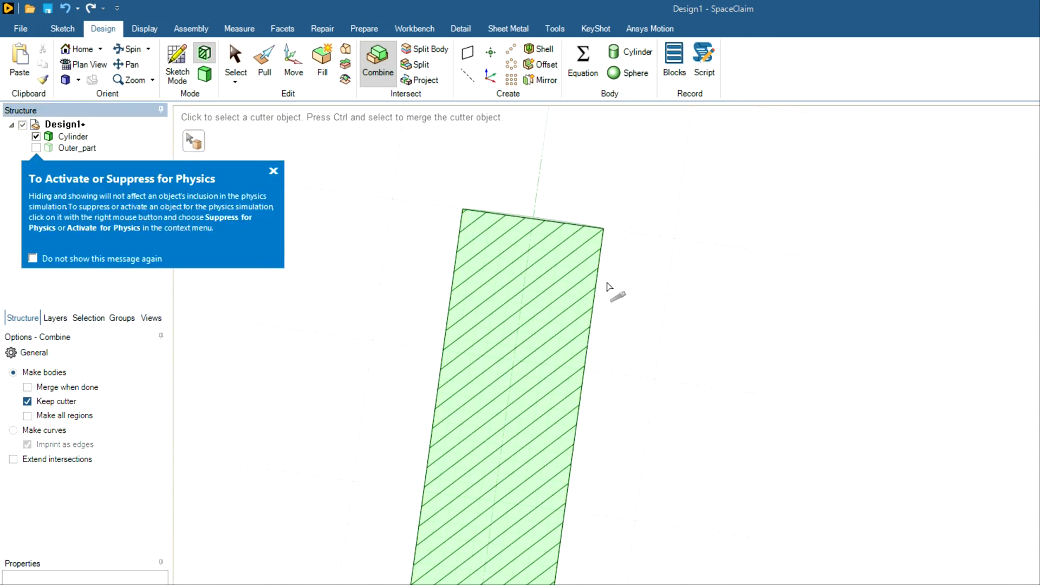